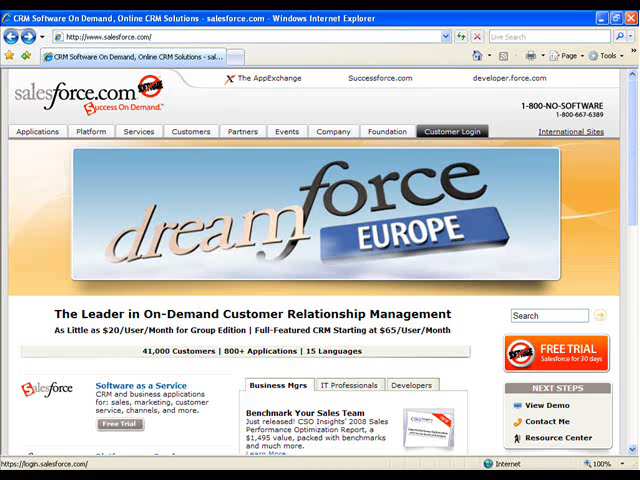
Sign in to Salesforce through Customer Login to reach the home page
left_click(452, 132)
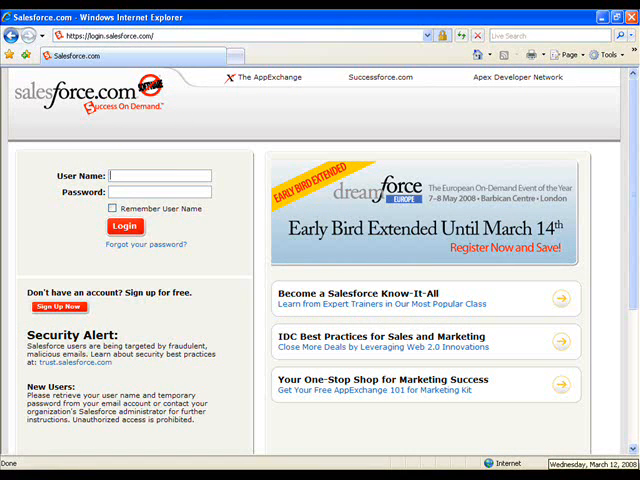
left_click(124, 228)
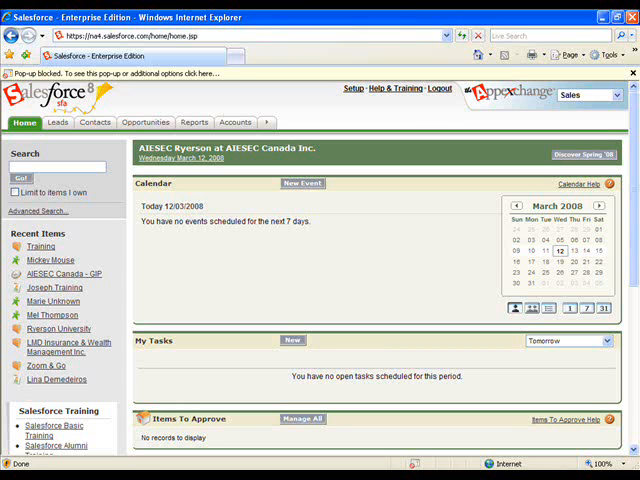
left_click(56, 122)
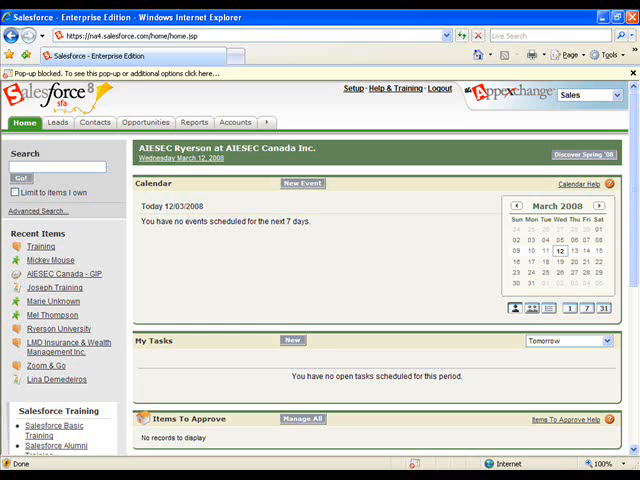
Open the Mickey Mouse lead from Recent Leads and bring its Open Activities into view
left_click(56, 122)
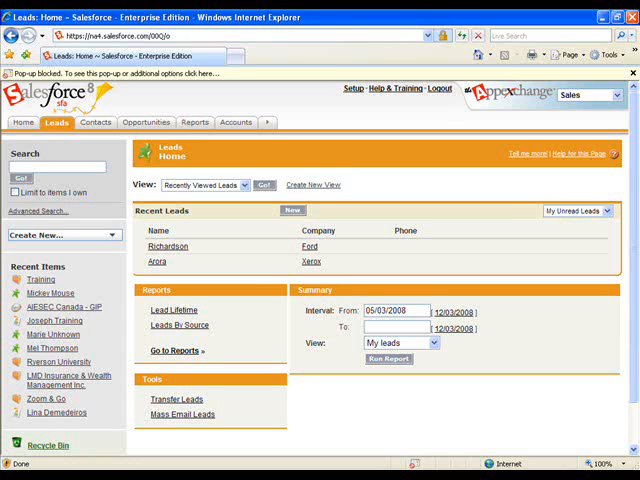
left_click(52, 280)
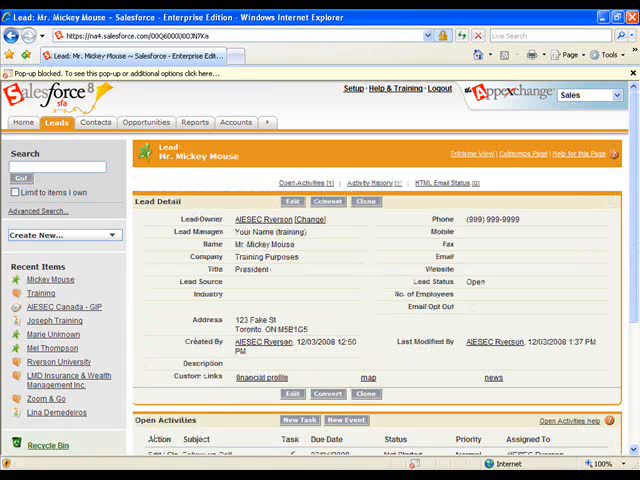
scroll("down", 3)
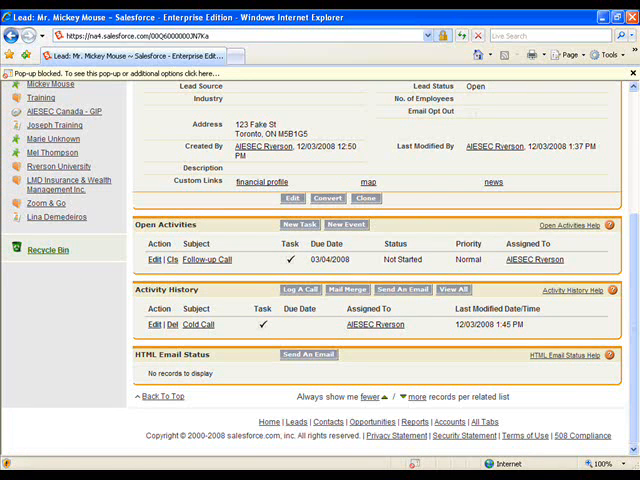
Start a new task under Open Activities for the Mickey Mouse lead
left_click(300, 224)
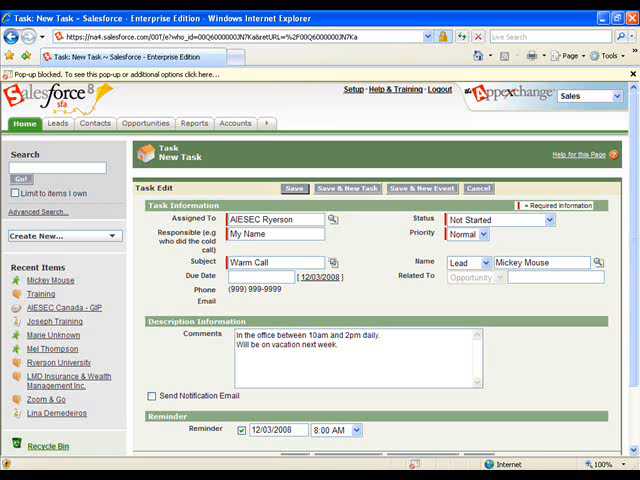
Save the Warm Call task and return to the Mickey Mouse lead's Open Activities
left_click(480, 188)
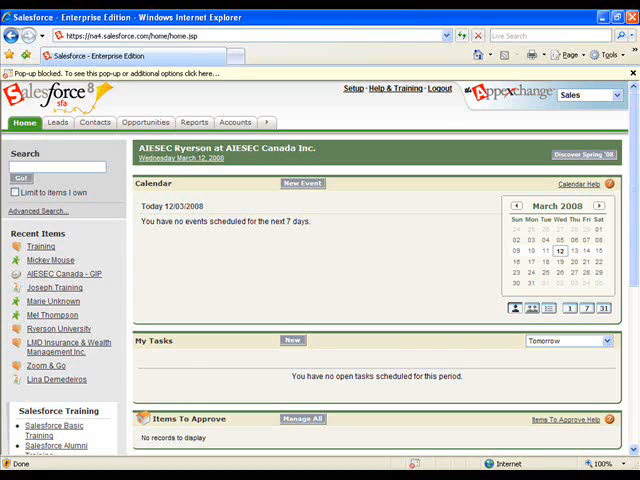
left_click(56, 122)
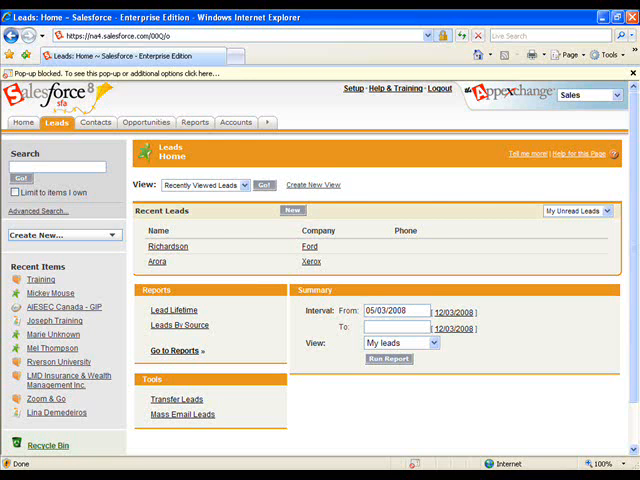
left_click(52, 280)
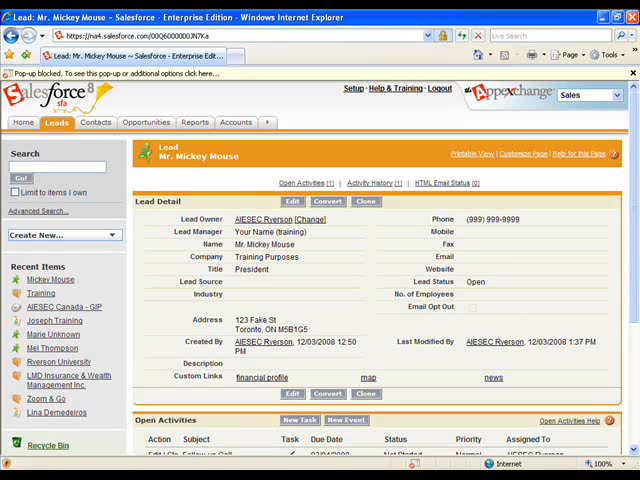
scroll("down", 3)
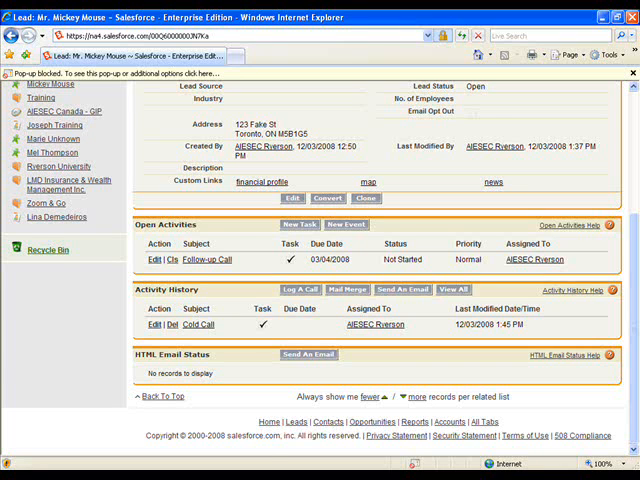
Start Log A Call from the Mickey Mouse lead's activities
left_click(300, 288)
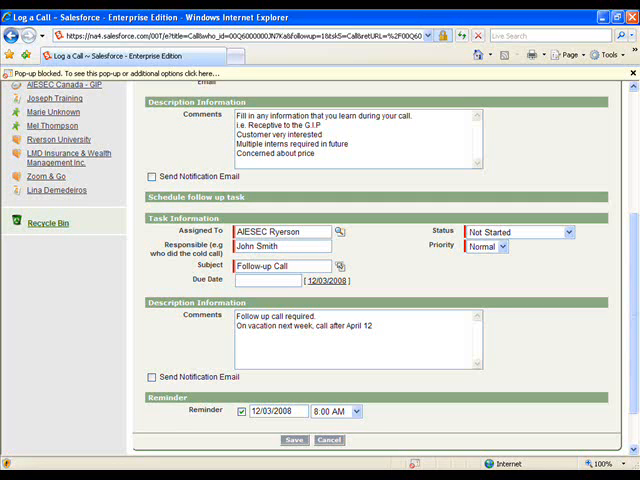
Choose Follow-up Call as the follow-up task subject and save the call log
left_click(340, 266)
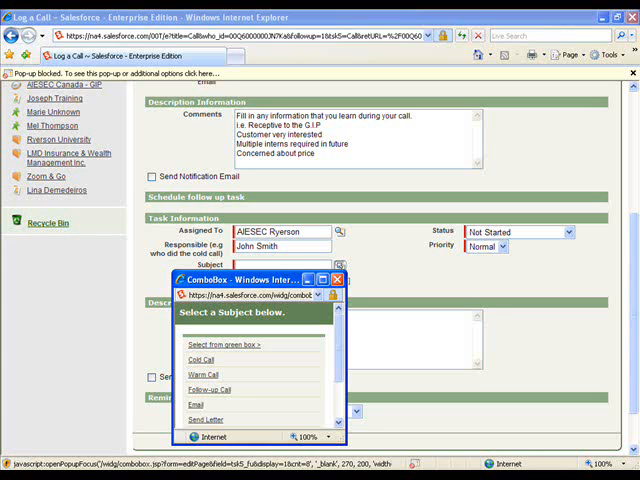
left_click(212, 390)
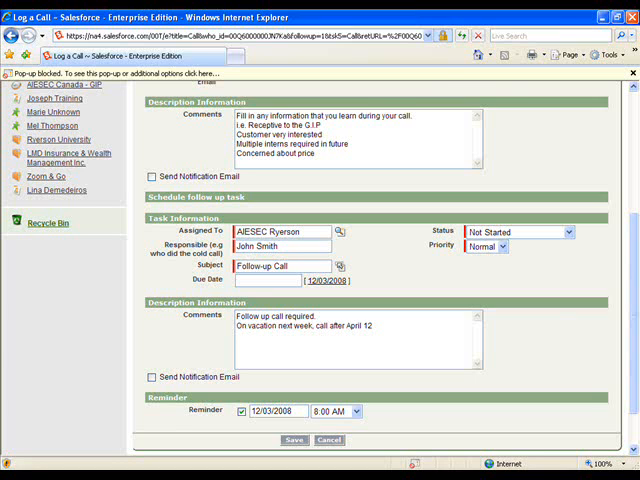
left_click(292, 440)
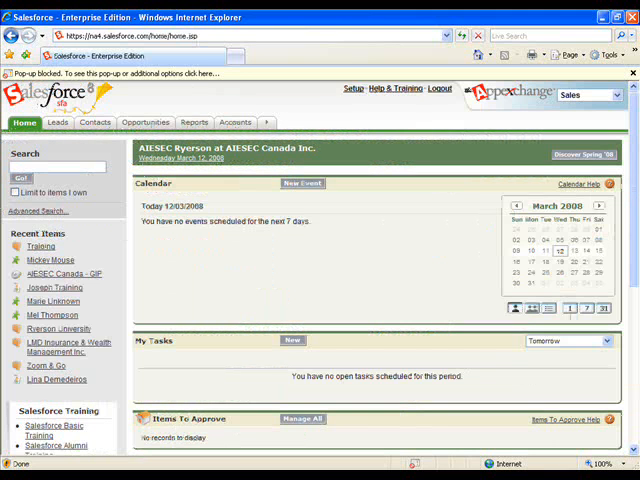